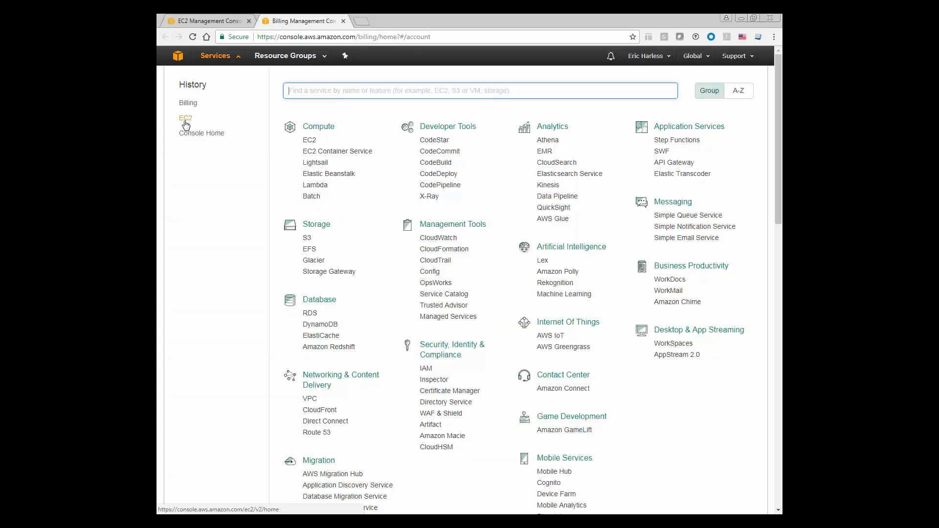
Step: Go to the EC2 service and list its instances, including the running backuptest instance
click(186, 119)
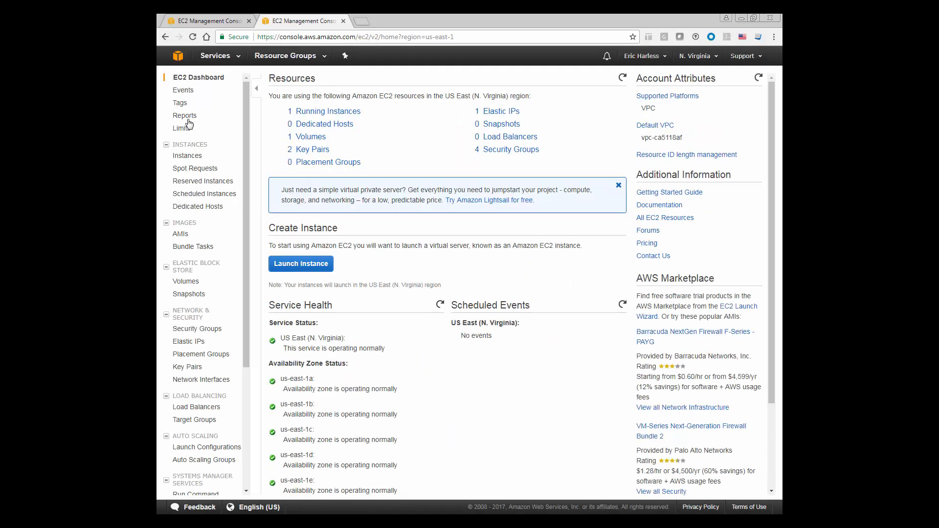
click(188, 156)
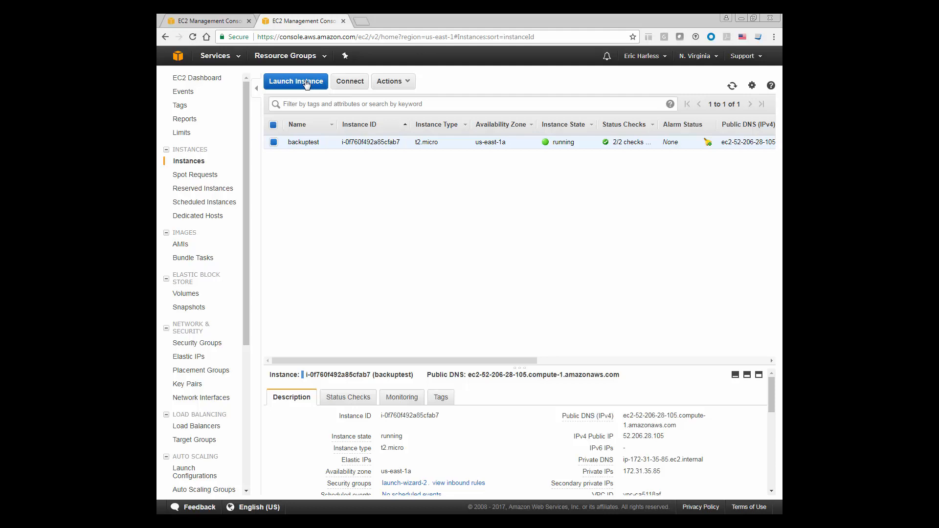
mouse_move(349, 81)
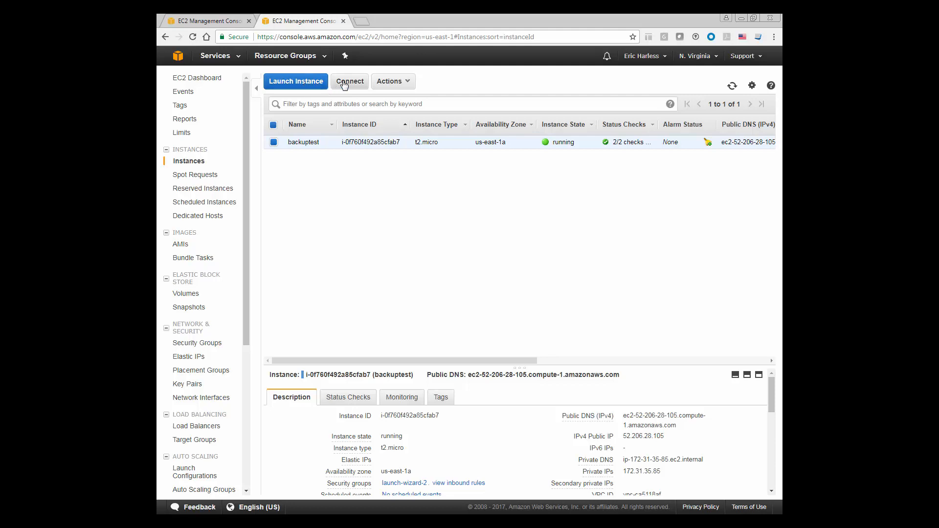
Step: Download the RDP file for backuptest and show its remote Windows desktop full screen
click(349, 81)
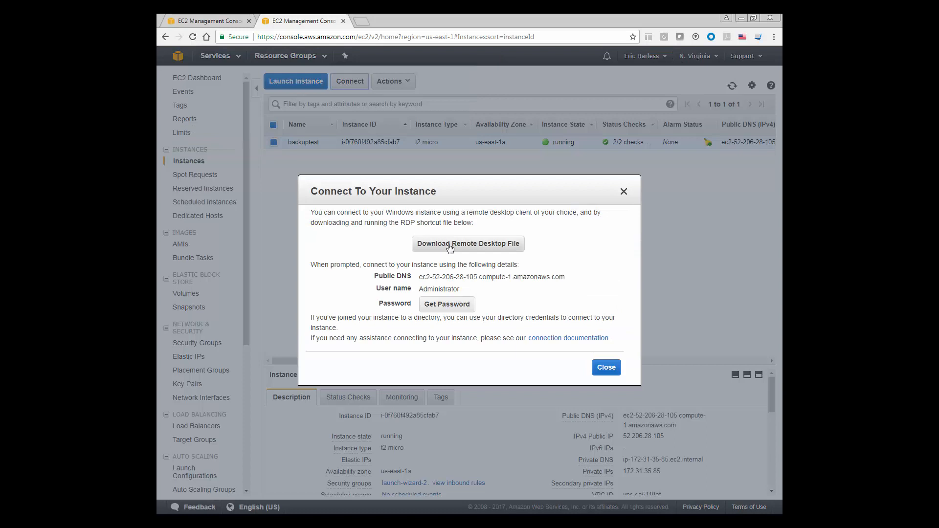
click(468, 244)
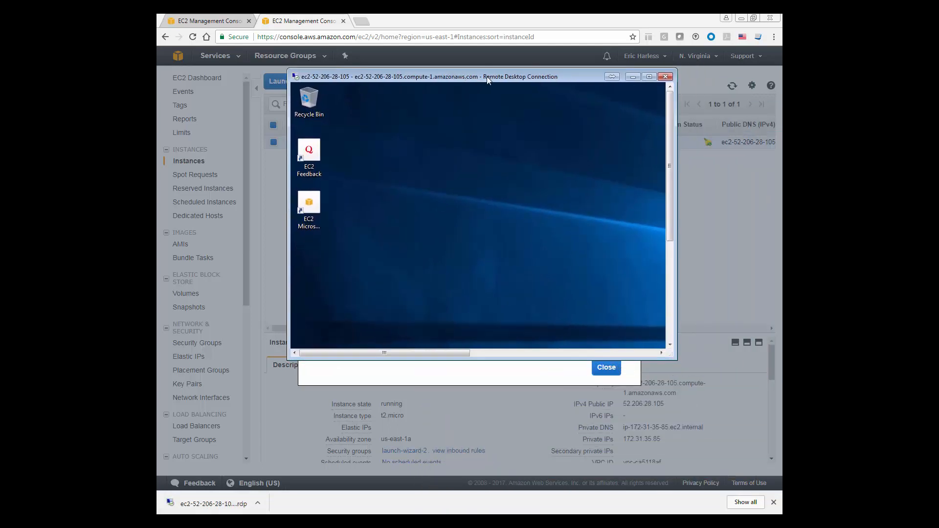
click(648, 76)
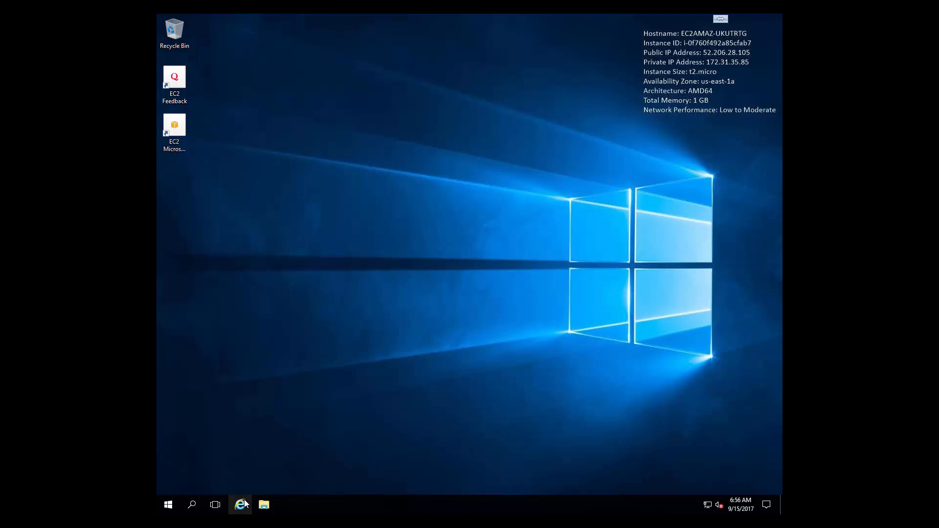
Step: Log into the backup console in the remote browser as cmcuser
click(241, 505)
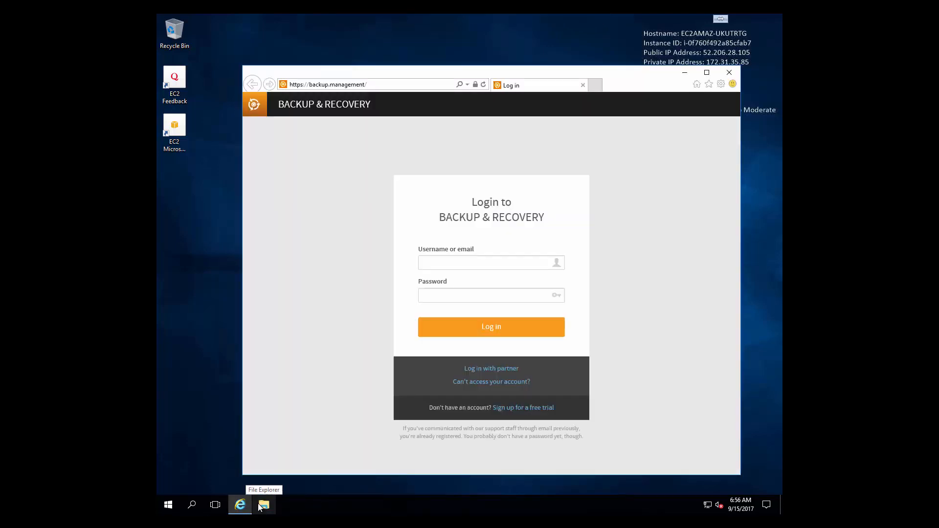
click(485, 262)
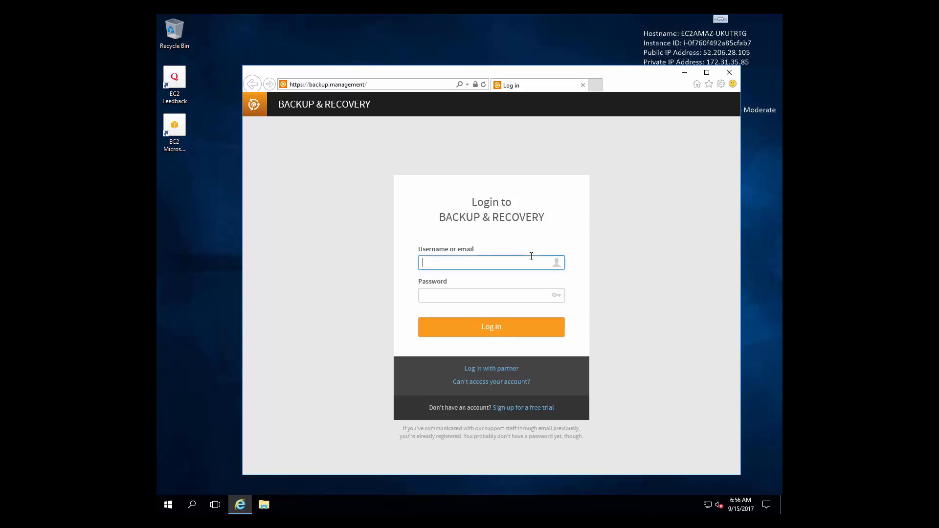
text(cmcuser)
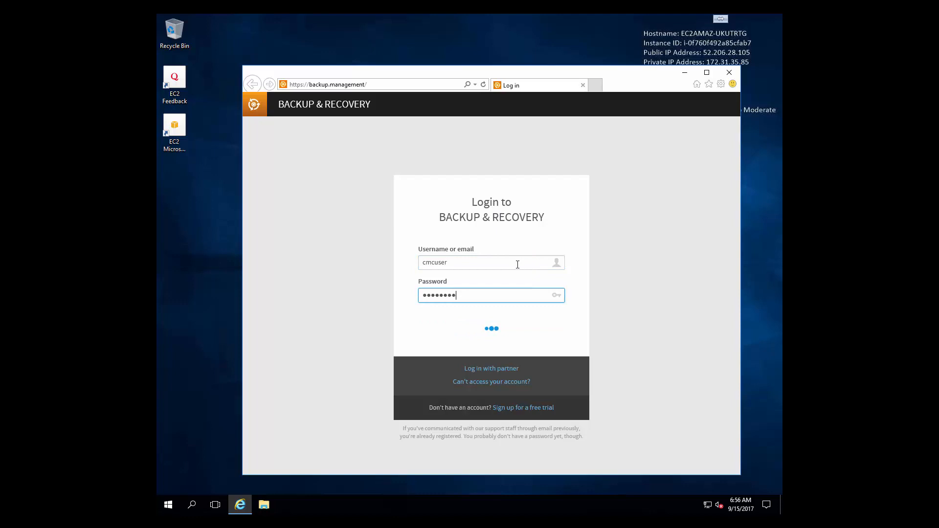
key(Return)
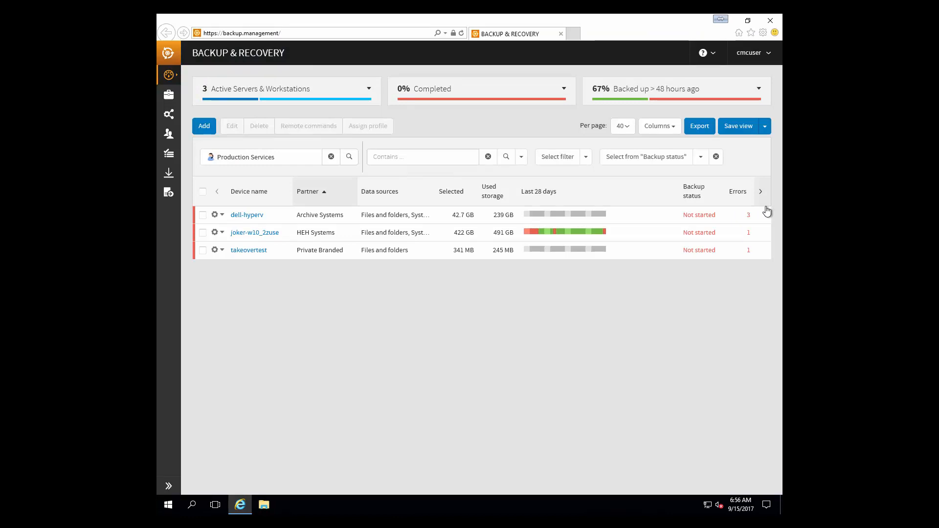
mouse_move(764, 201)
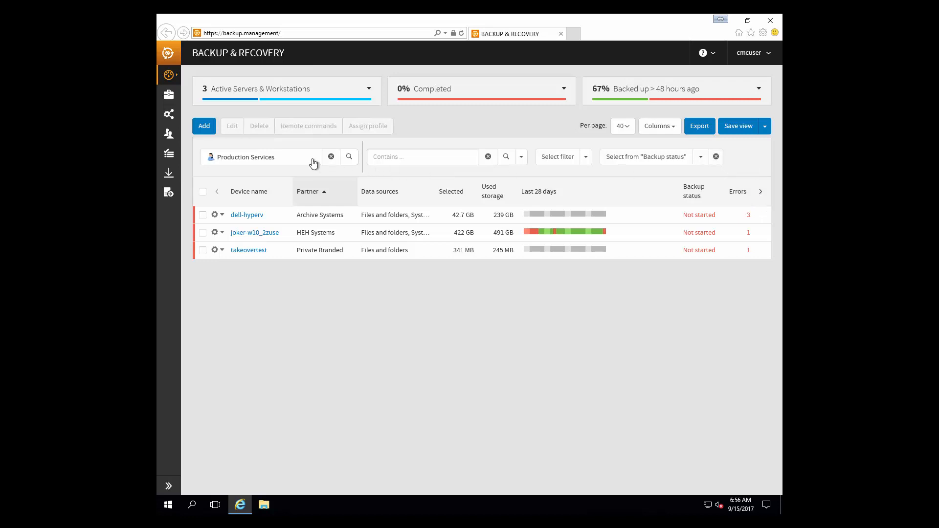
Step: Filter the device list to the Private Branded customer, leaving only takeovertest
click(260, 157)
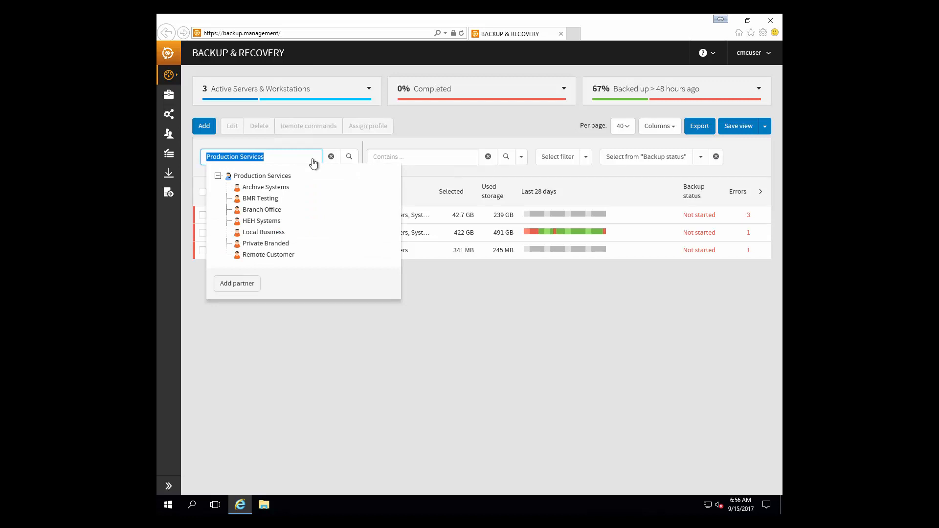
mouse_move(265, 243)
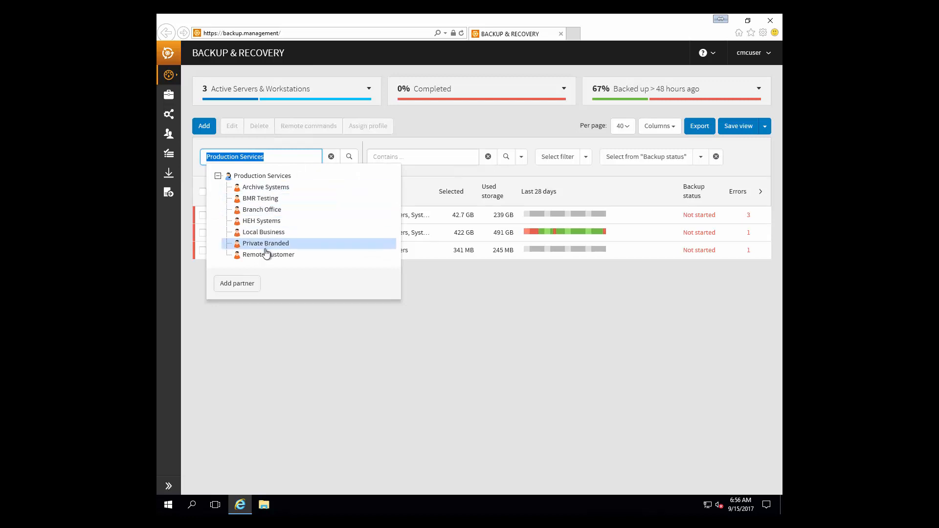
click(265, 243)
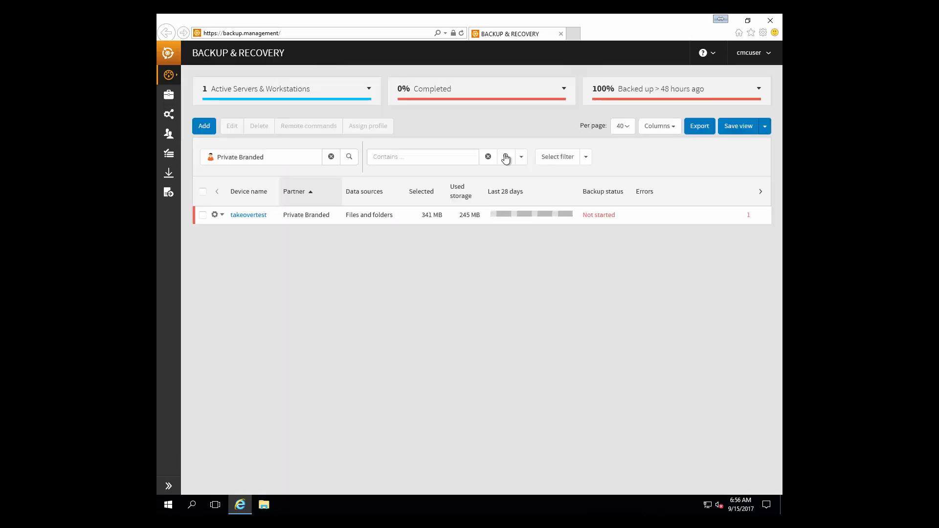
Step: Add a new device using automatic deployment and continue to its installation instructions
click(203, 126)
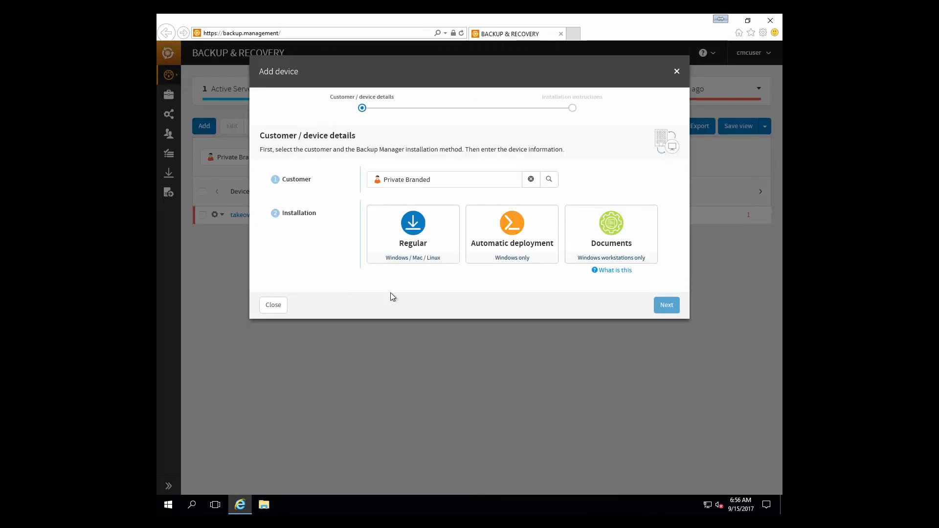
mouse_move(512, 234)
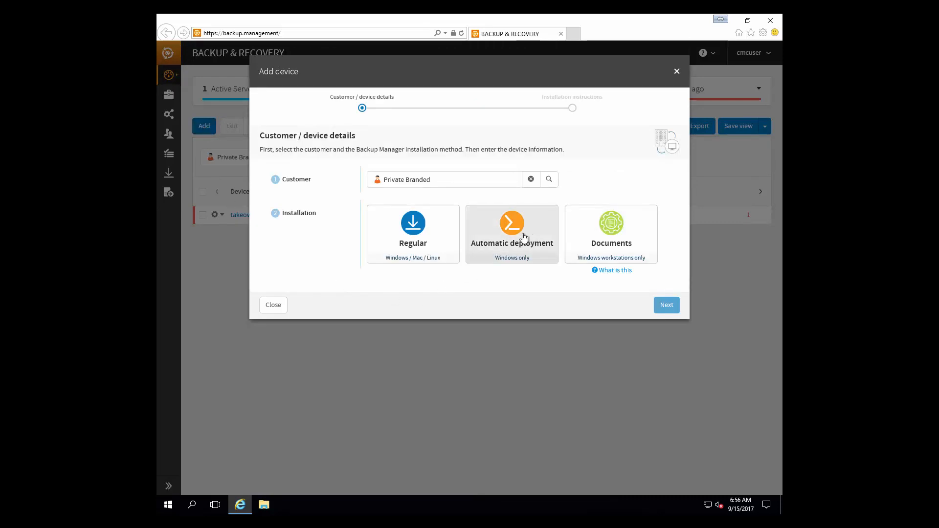
click(511, 234)
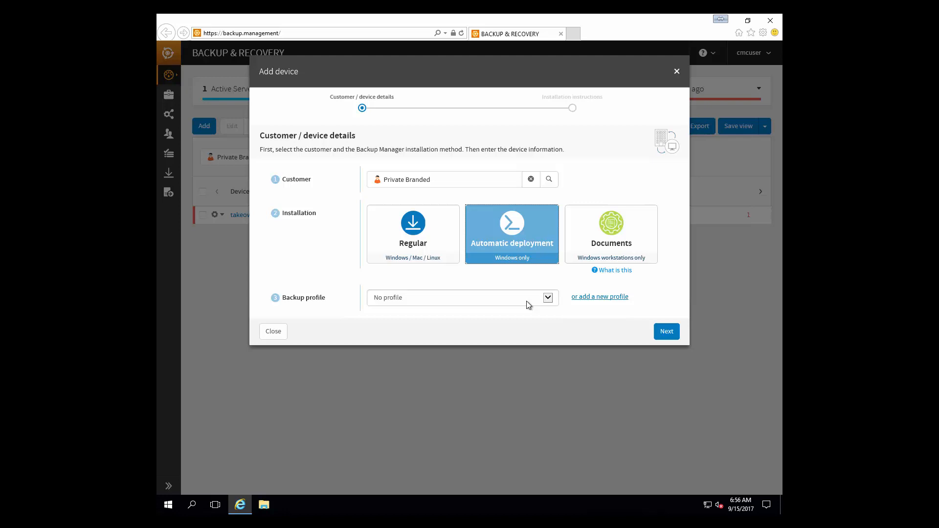
mouse_move(667, 332)
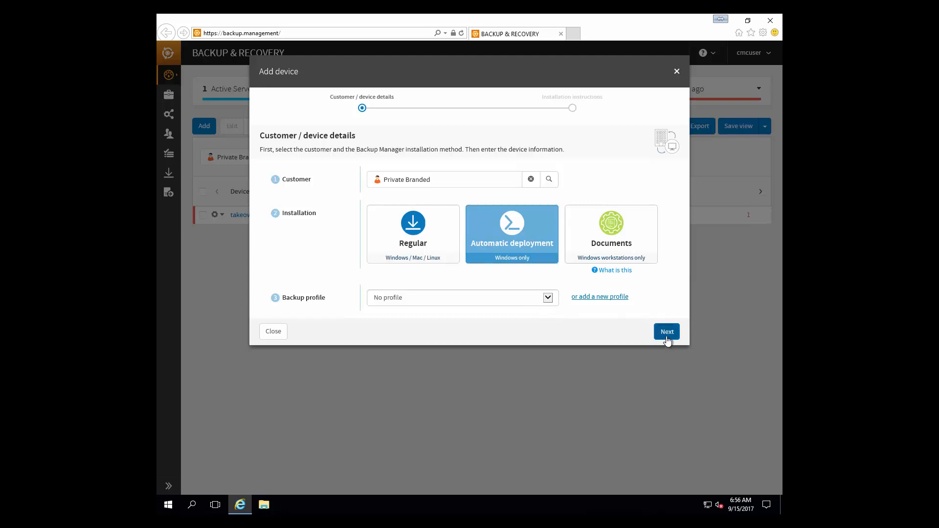
click(667, 332)
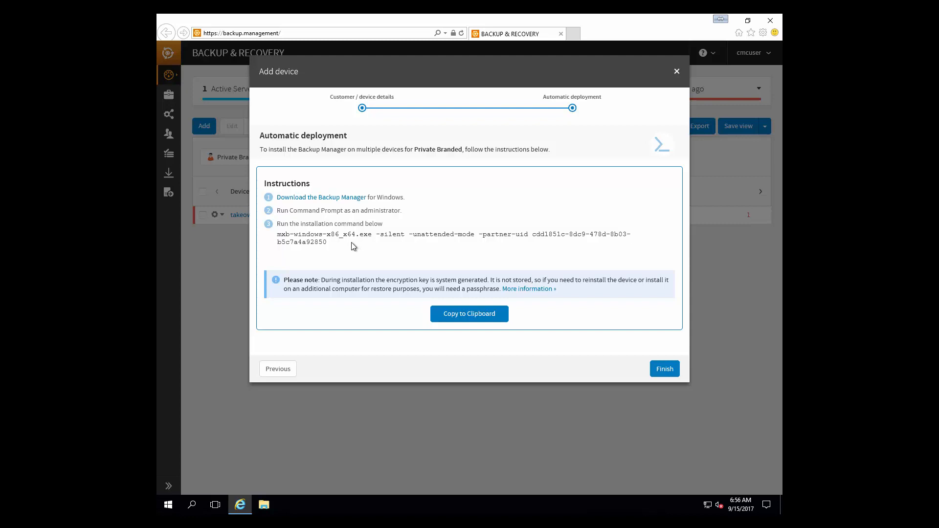
Step: Select the installation command and save the mxb-windows-x86_x64.exe Backup Manager installer download
double_click(301, 242)
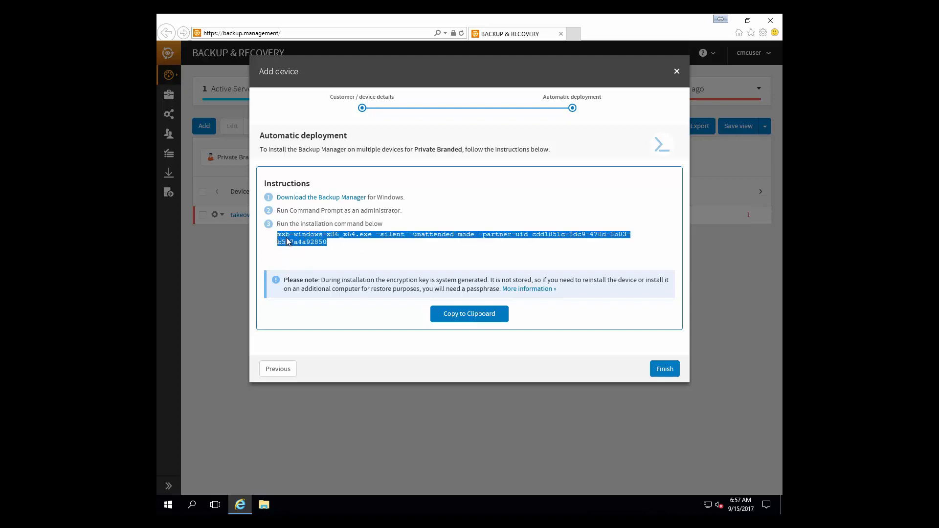
mouse_move(316, 260)
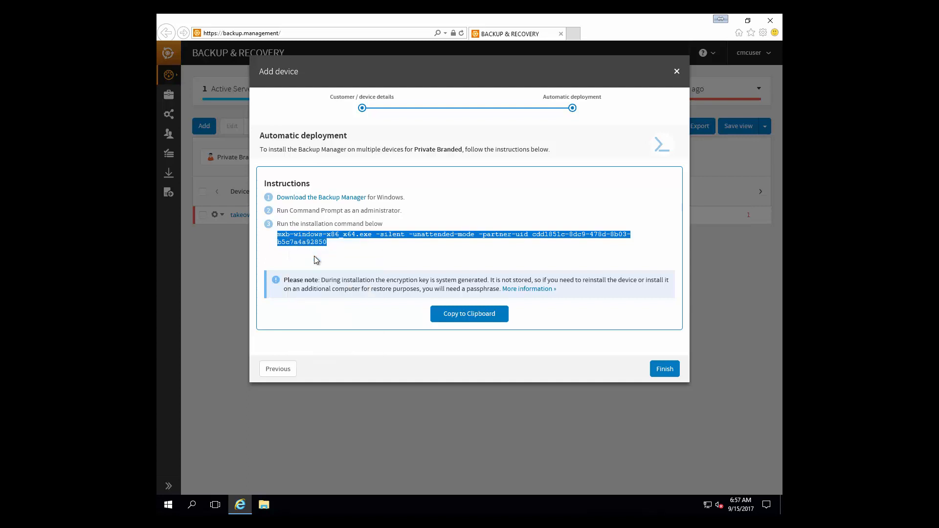
mouse_move(322, 196)
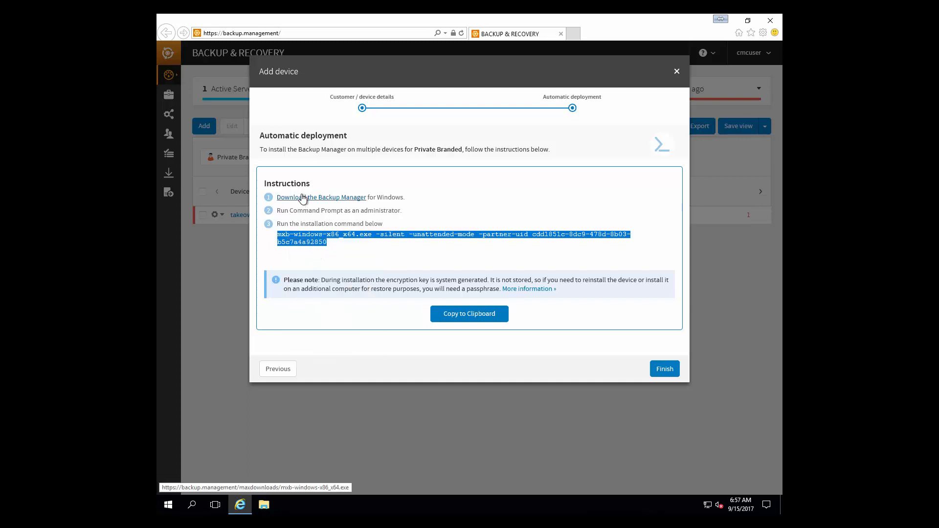
click(321, 197)
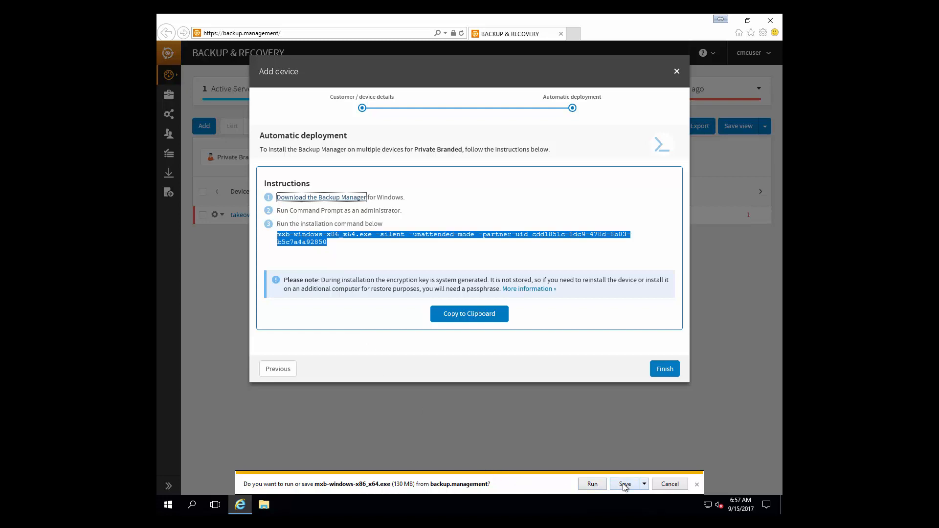
click(625, 485)
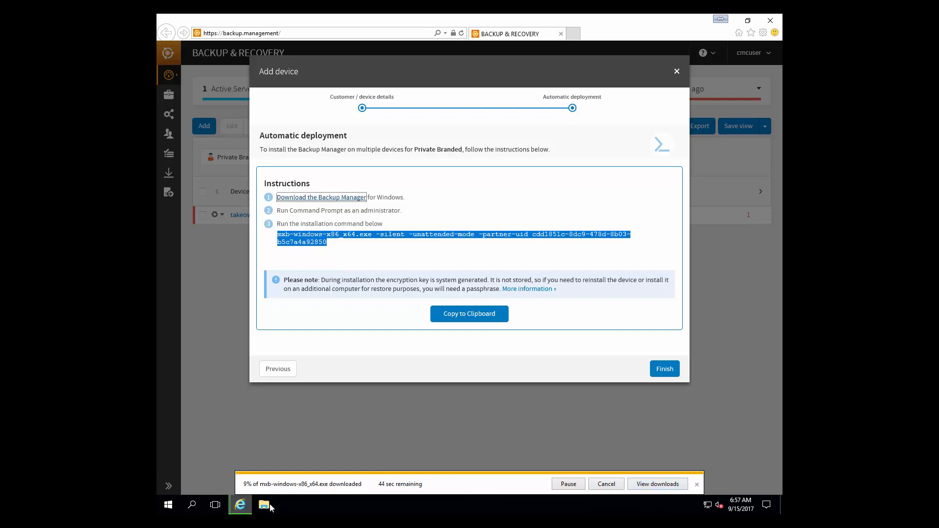
mouse_move(354, 500)
text(cd\)
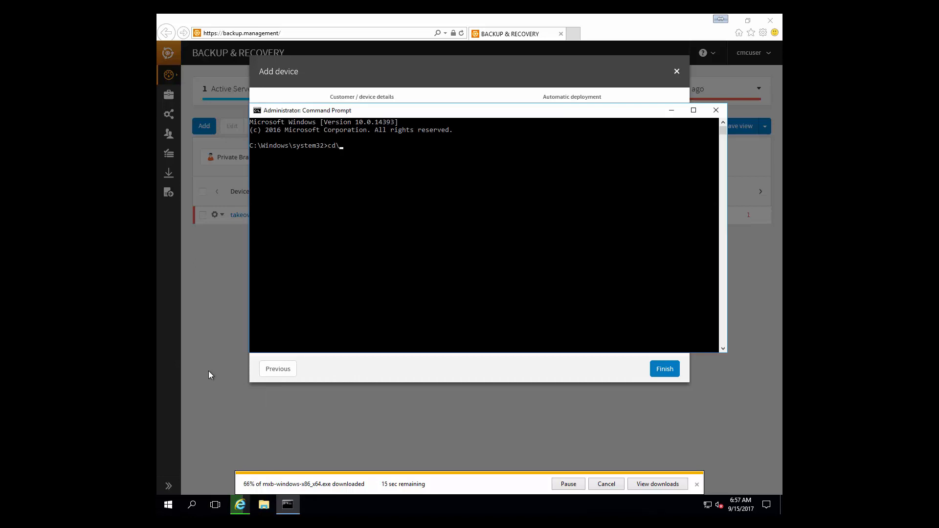
Step: Change directory into Users, Administrator and Downloads, then dismiss the completed download notice
text(cd Users)
text(cd Downloads)
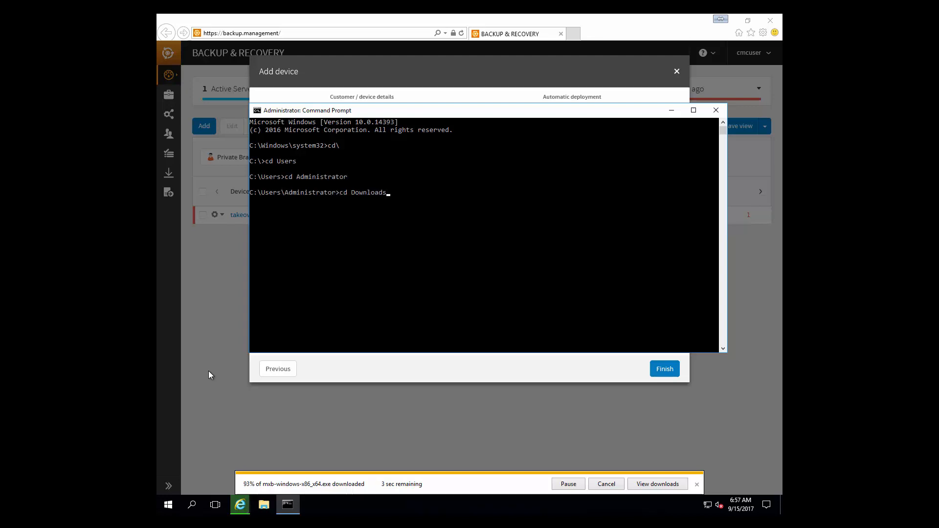
key(Return)
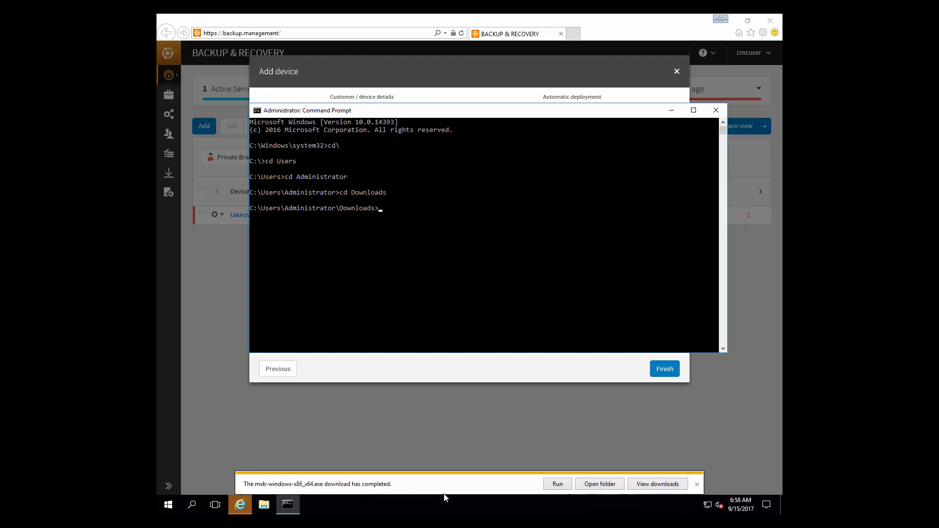
mouse_move(658, 484)
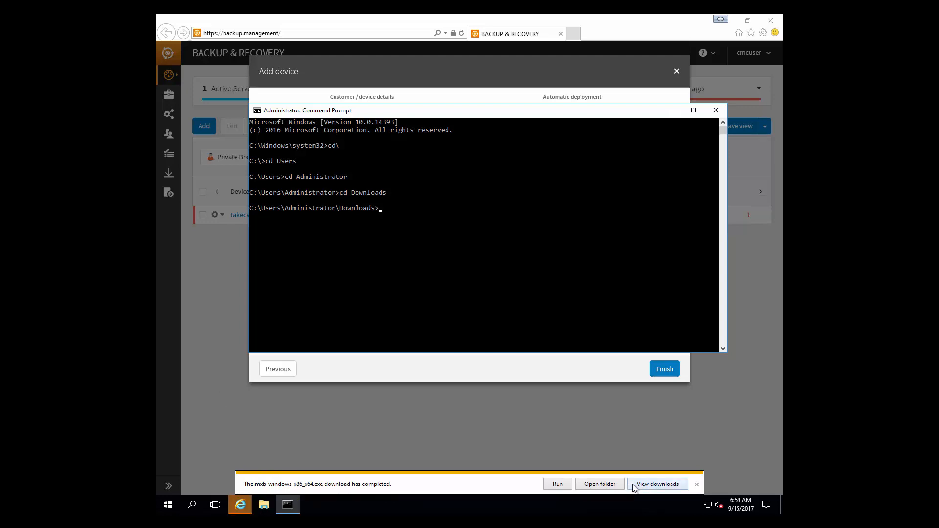
click(716, 110)
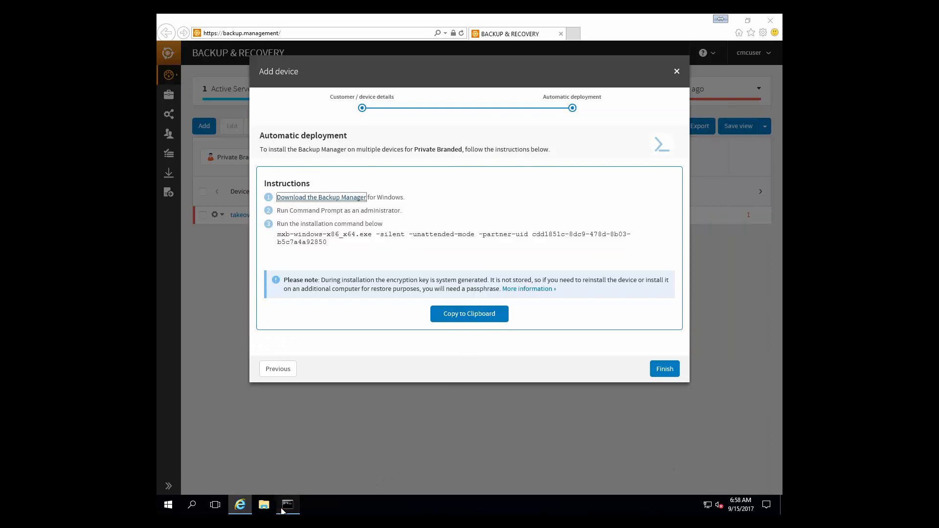
Step: Run the silent unattended installer command with the partner uid, then minimize the Command Prompt
click(288, 505)
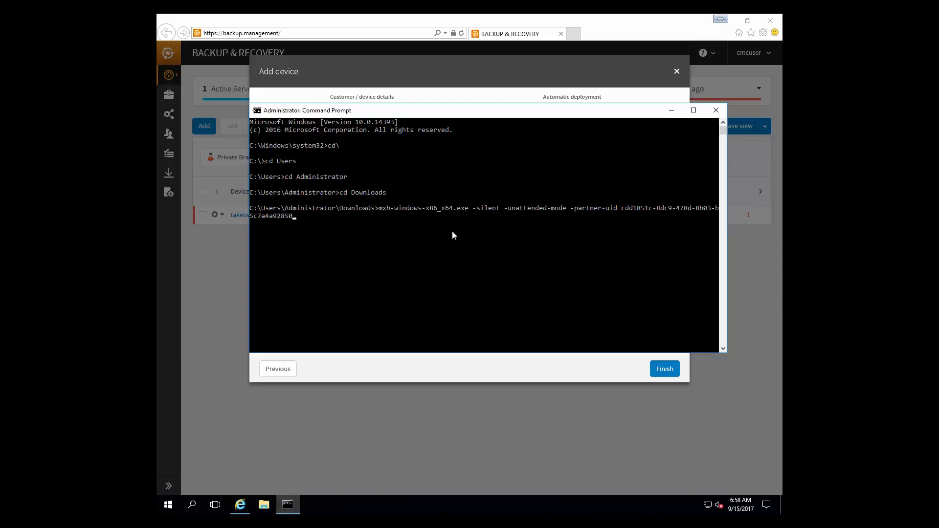
key(Return)
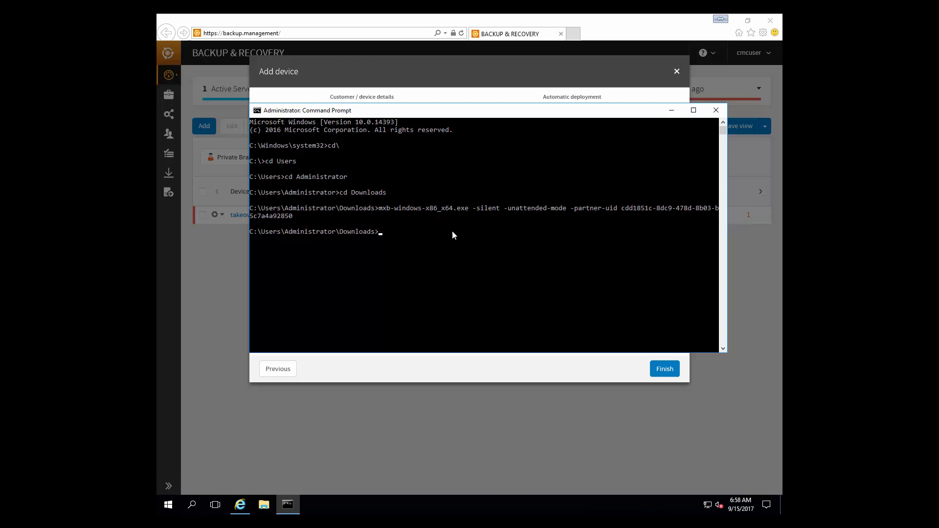
mouse_move(671, 111)
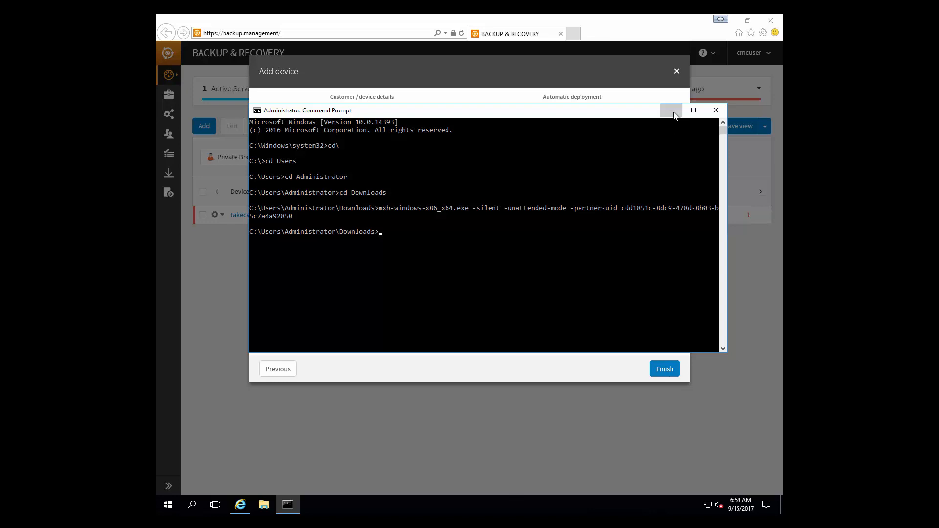
click(671, 111)
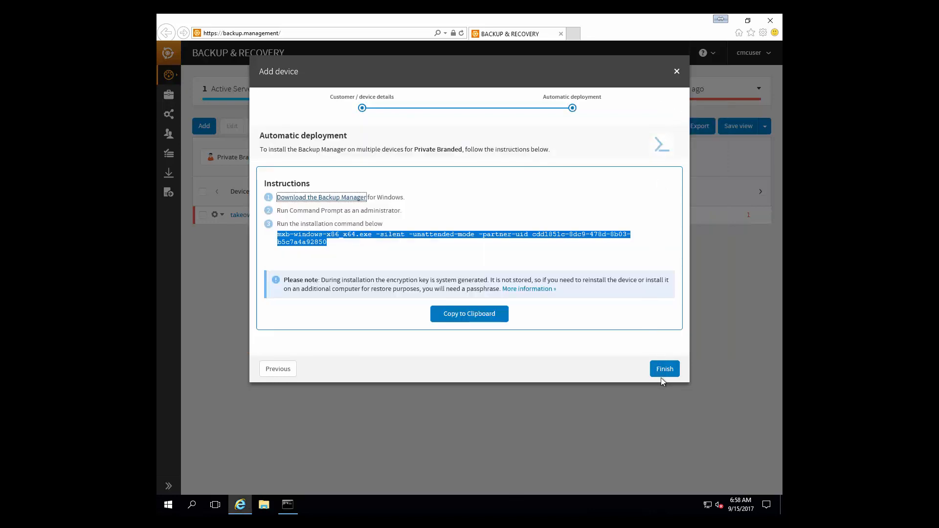
Step: Finish the add-device wizard and launch the backup client for ec2amaz-ukutrtg_bbvna
click(665, 369)
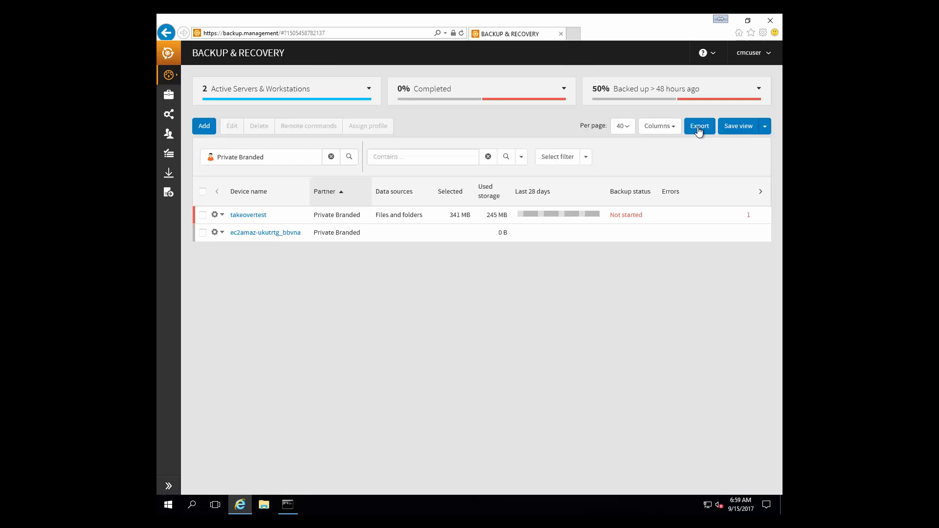
mouse_move(325, 258)
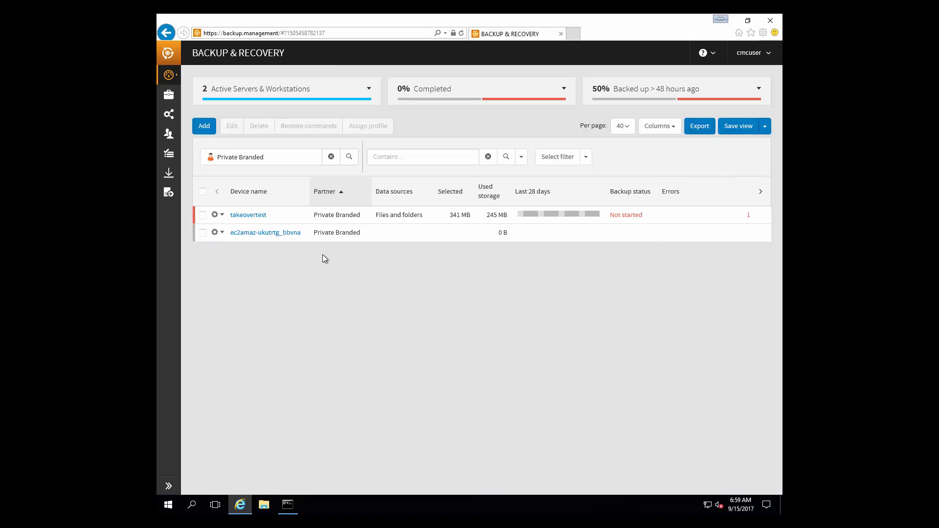
mouse_move(277, 236)
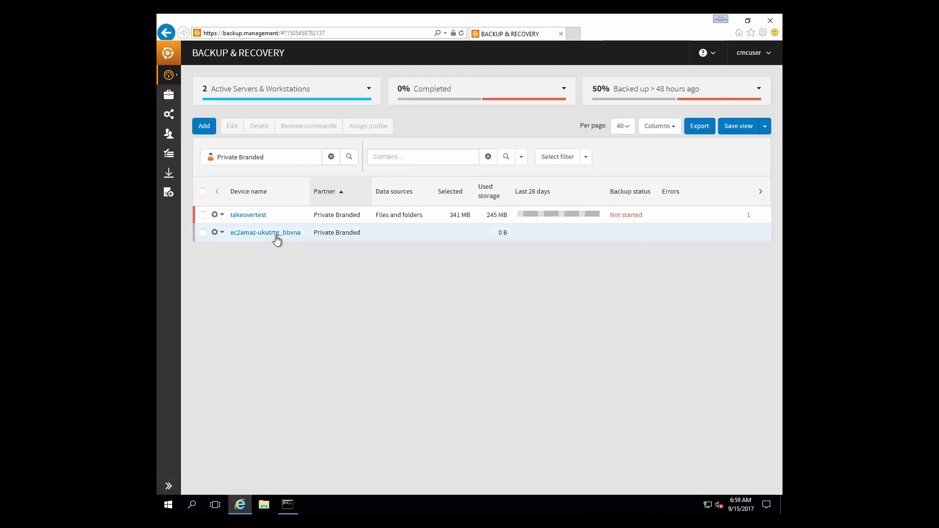
click(222, 233)
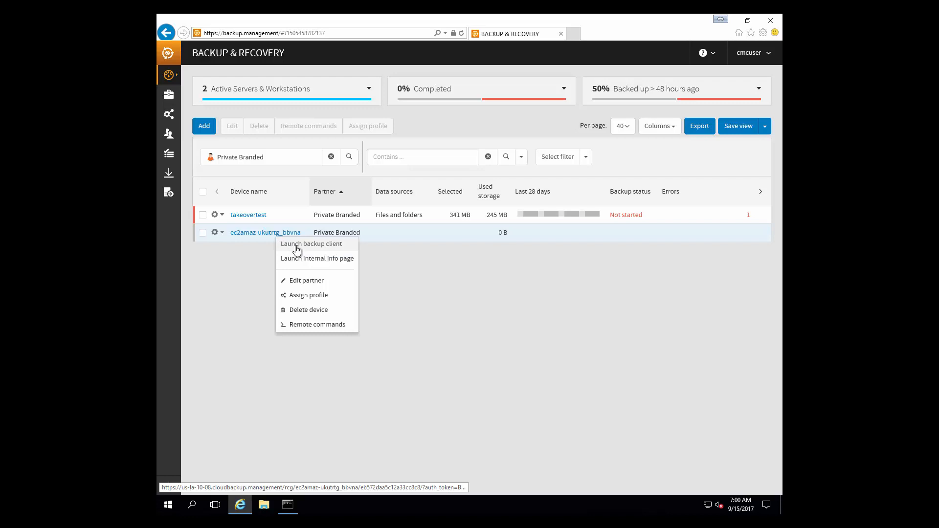
click(311, 244)
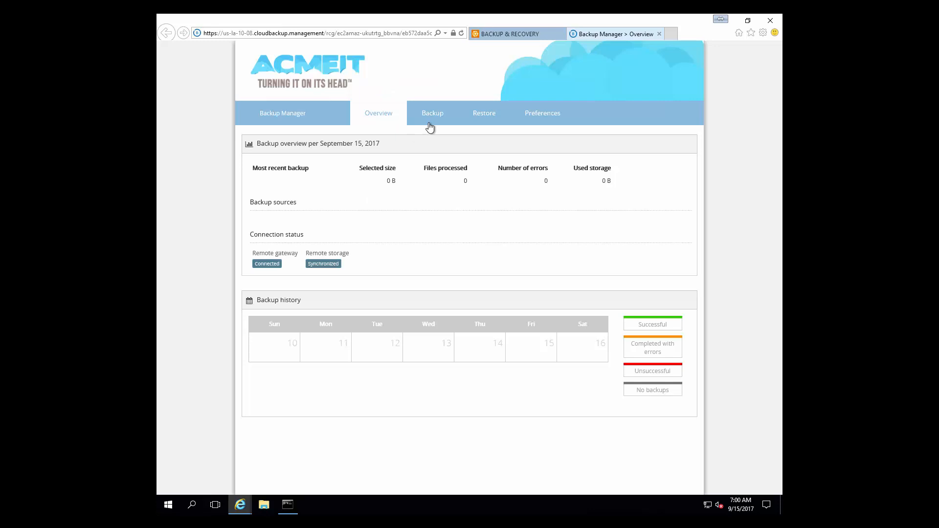
Step: Save the entire FileSystem (C: drive) as a Files and folders backup source
click(432, 112)
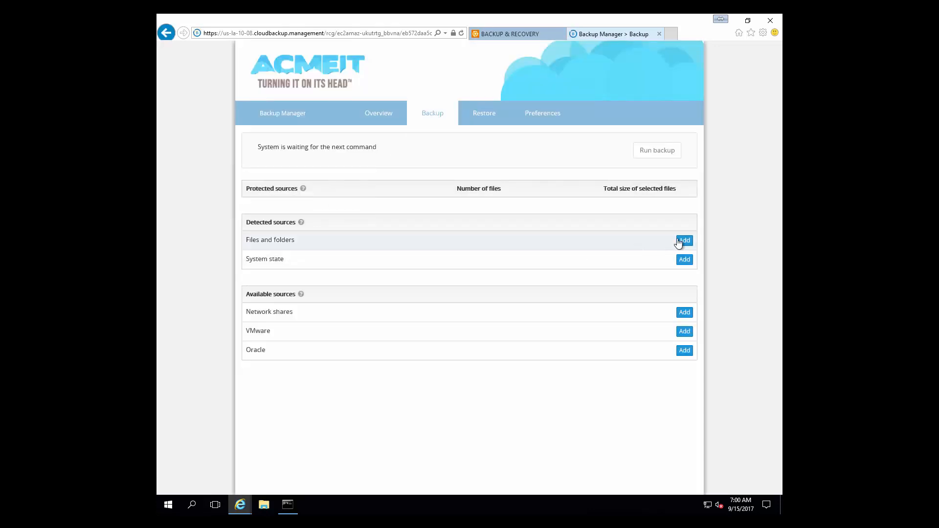
click(684, 240)
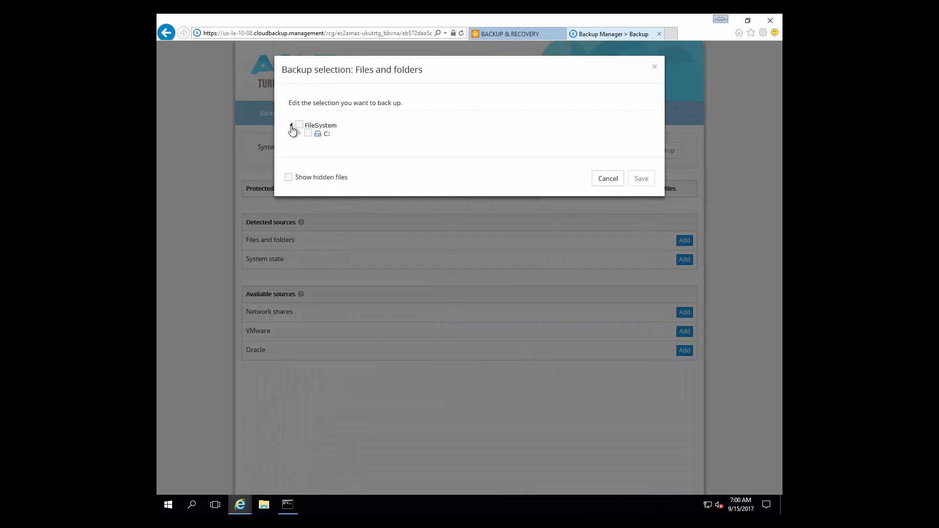
click(299, 124)
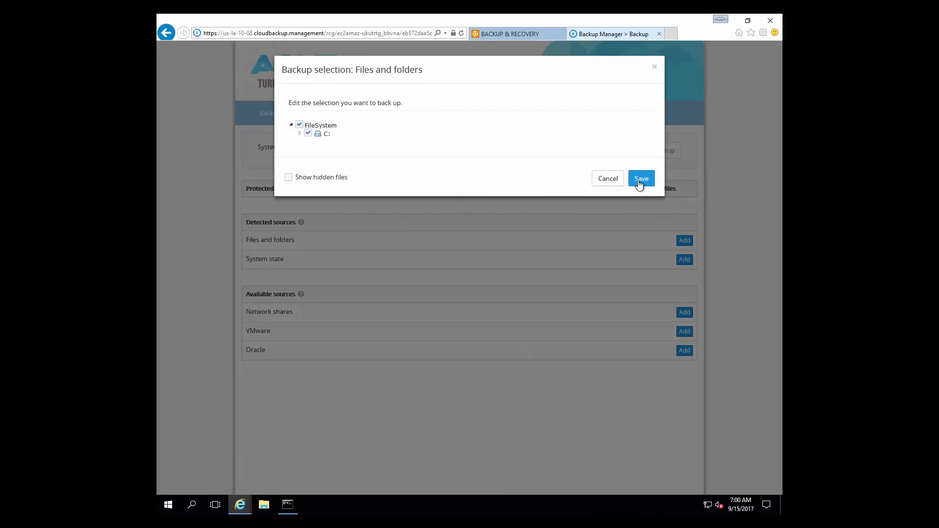
click(640, 178)
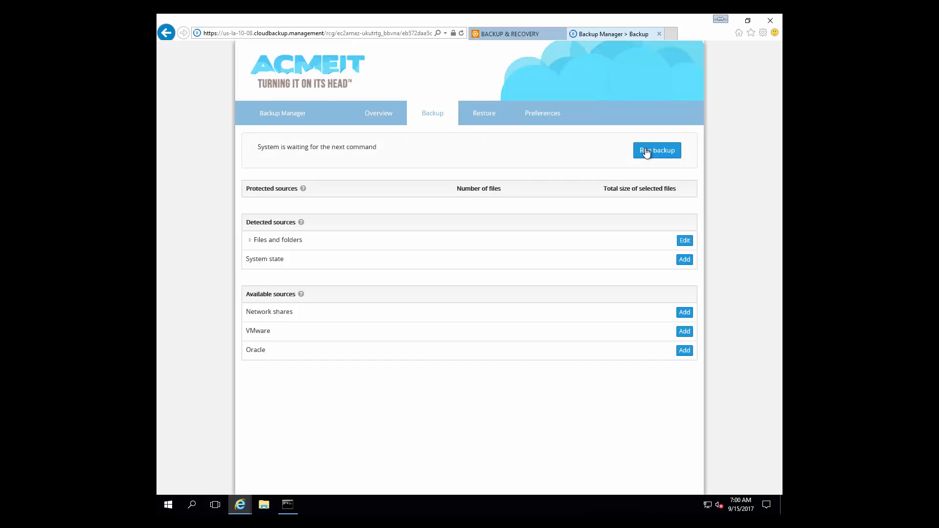
Step: Run the backup so scanning of 2.01 GB begins, then minimize the browser to the desktop
click(656, 151)
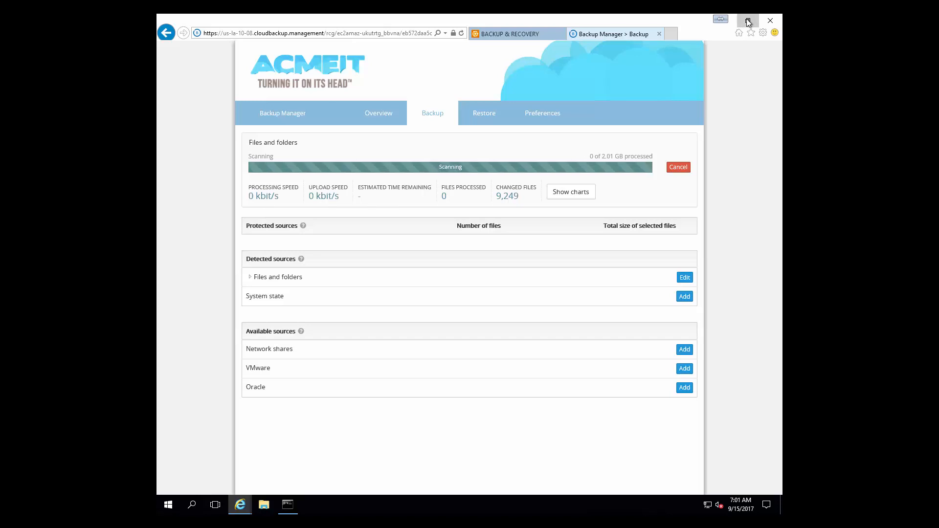
click(748, 20)
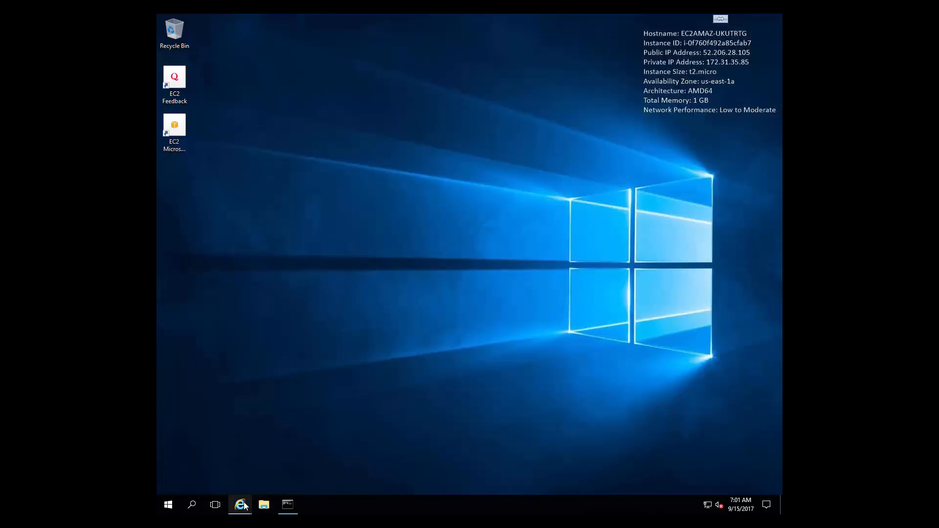
mouse_move(241, 505)
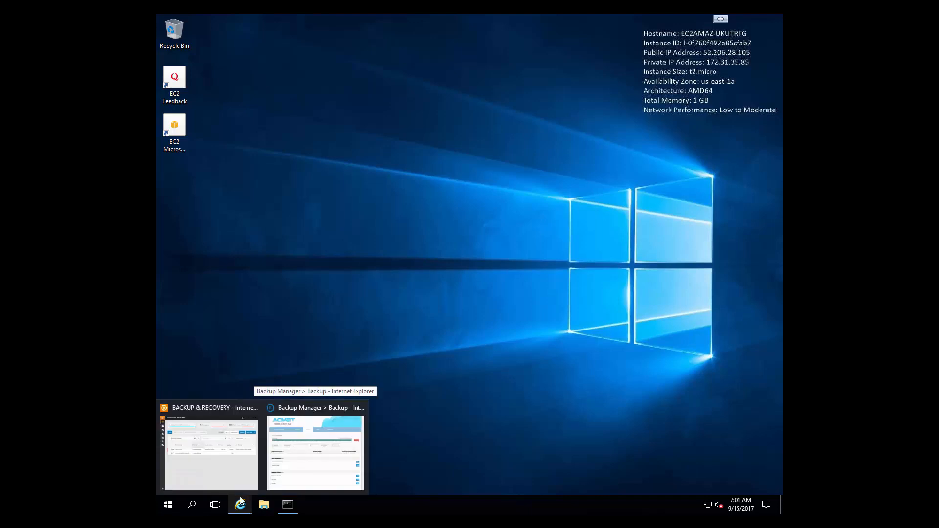
Step: Maximize the console and add the Computer model column via the Columns search 'mode'
click(212, 452)
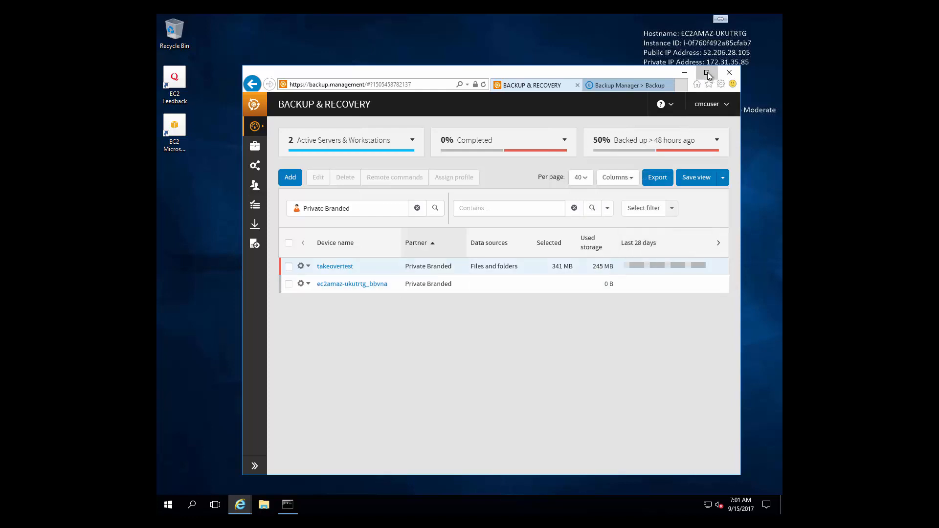
click(708, 72)
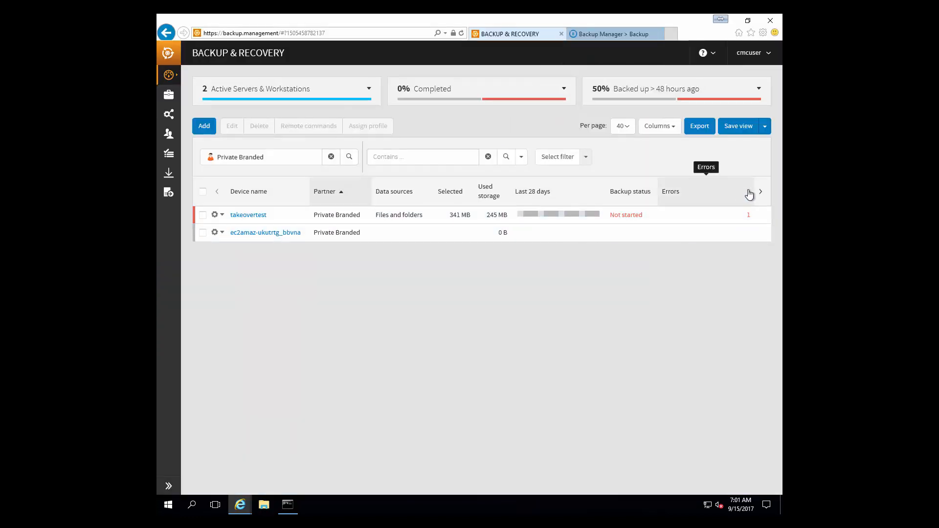
click(759, 191)
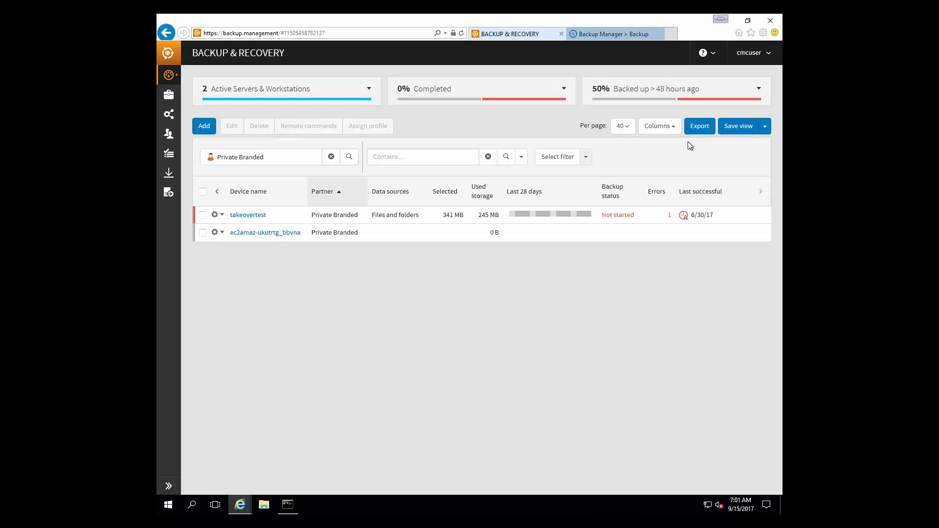
click(658, 127)
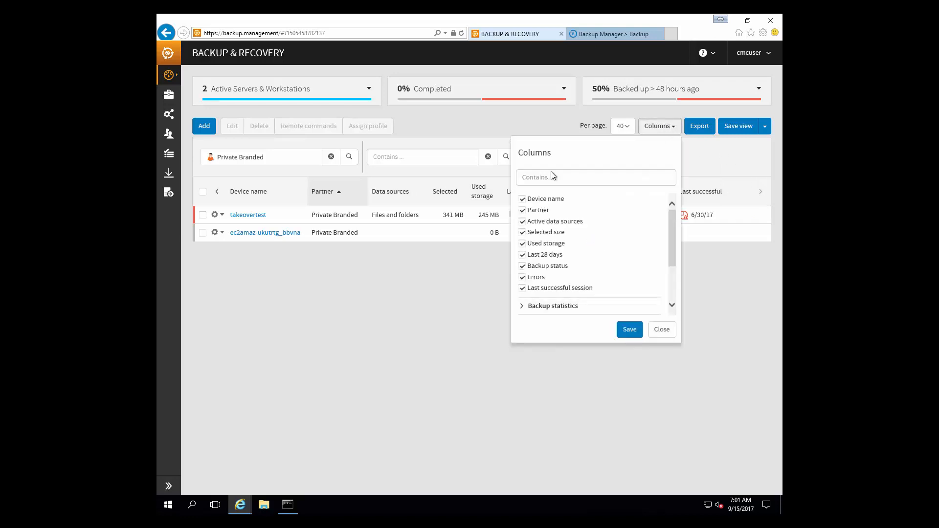
click(596, 177)
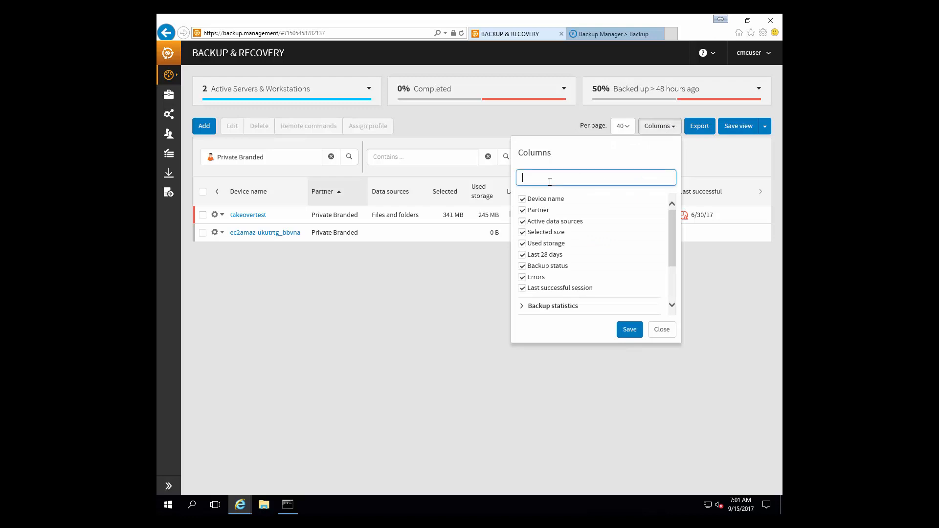
text(mode)
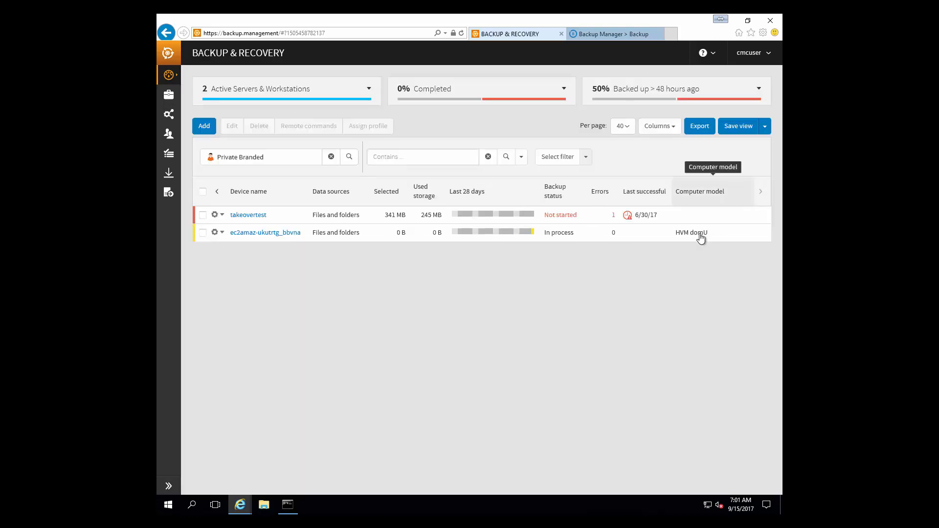
mouse_move(690, 239)
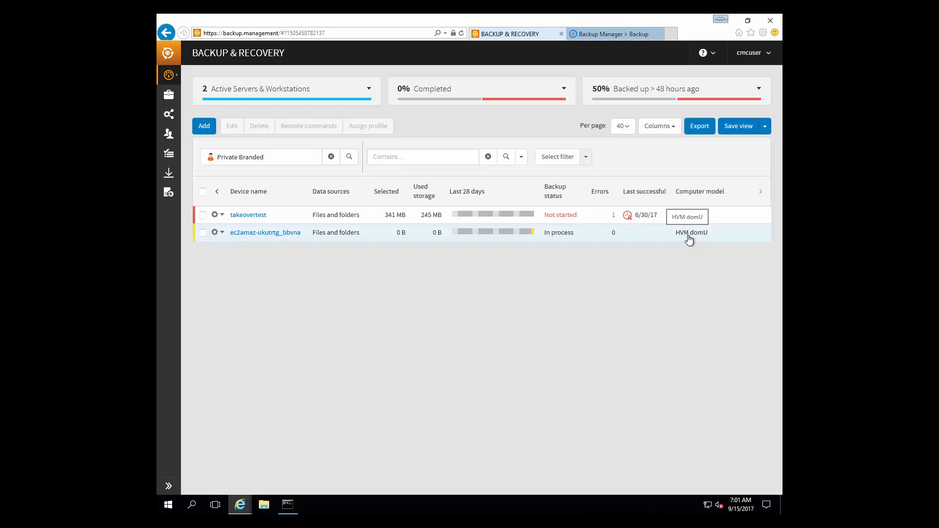
Step: Add the Computer manufacturer column via a second Columns search
click(657, 126)
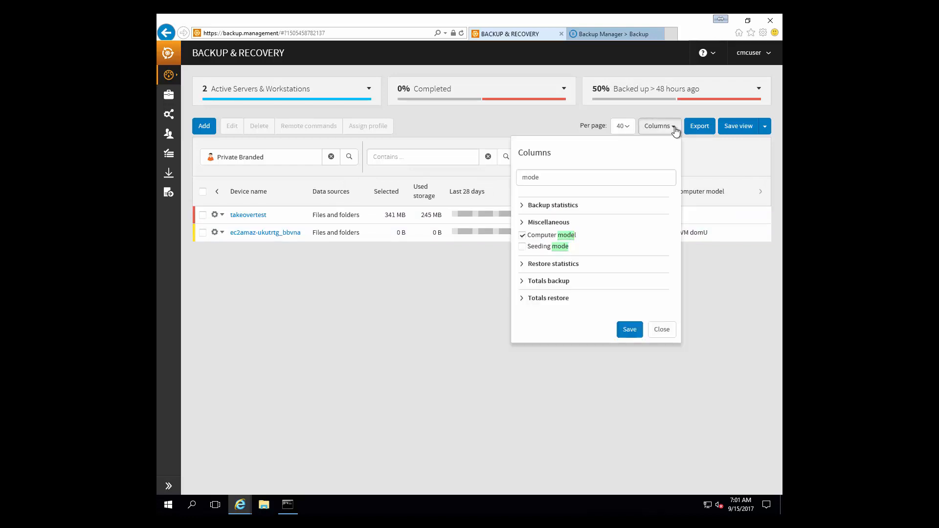
mouse_move(551, 178)
text(m)
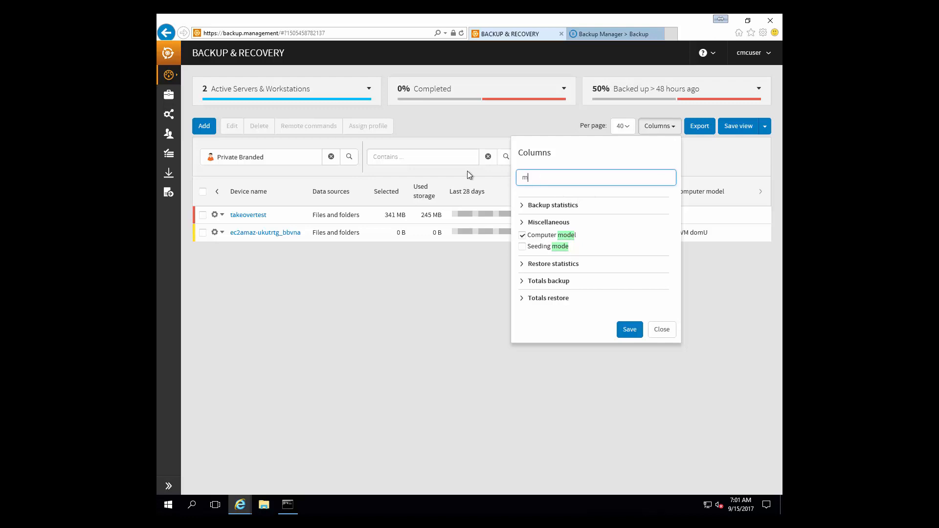
text(anu)
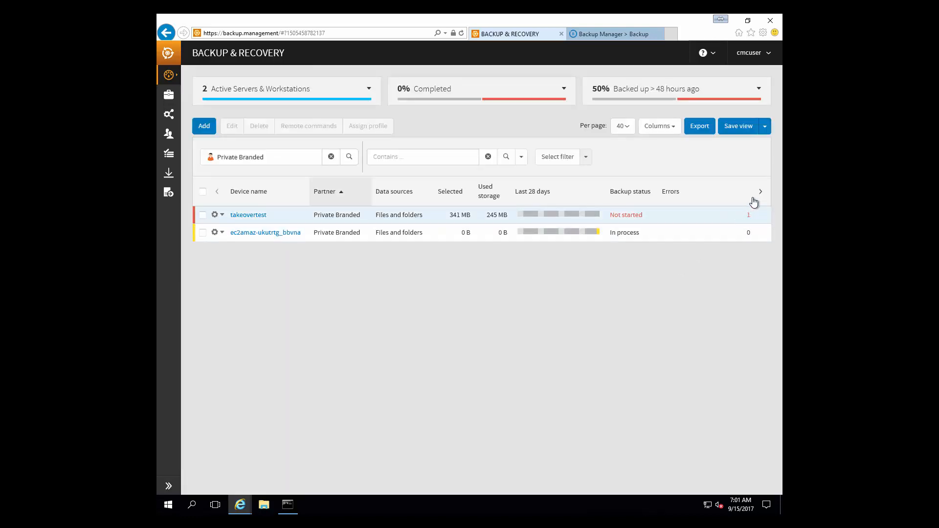
Step: Scroll the device list right so Computer manufacturer shows Xen for the EC2 device
click(759, 191)
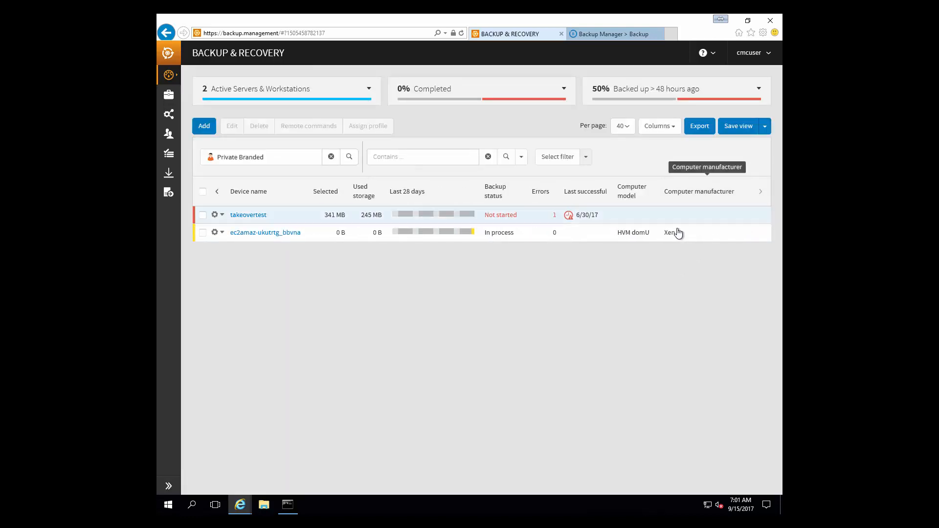
mouse_move(680, 237)
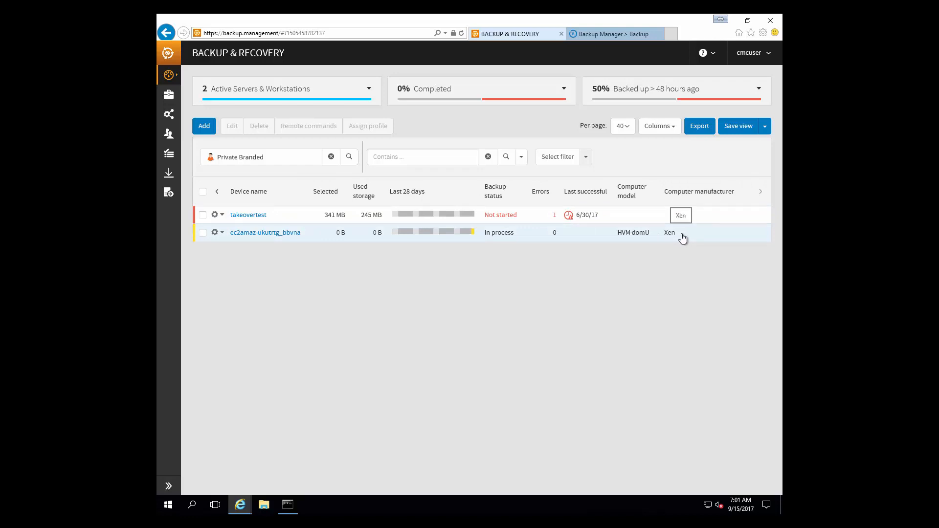
mouse_move(308, 241)
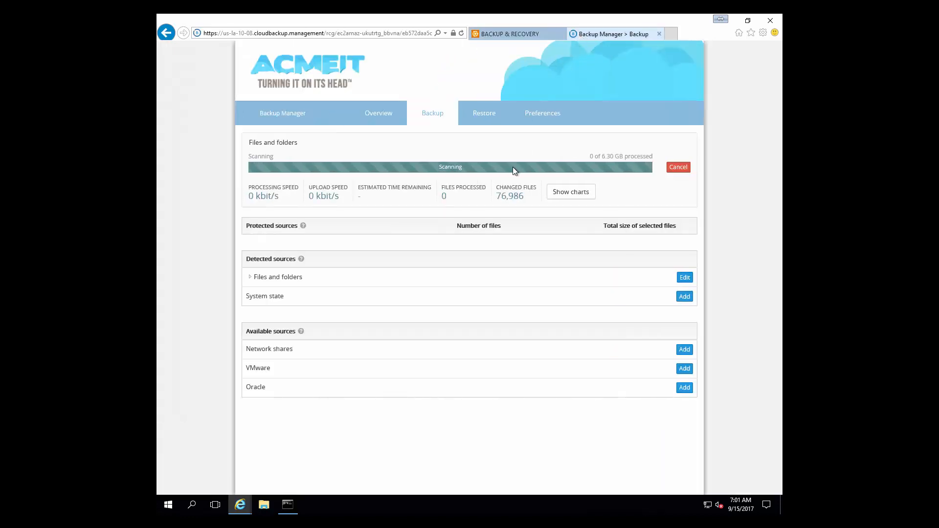
right_click(374, 503)
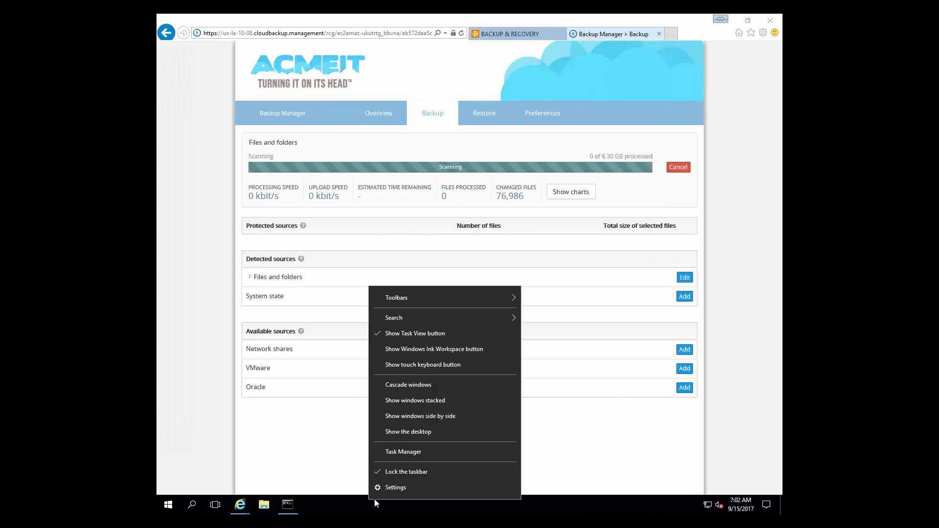
click(402, 452)
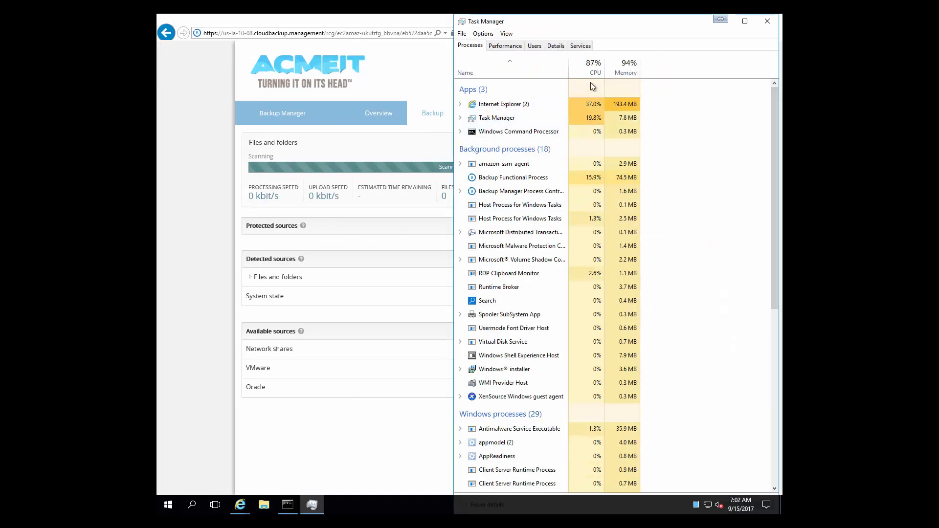
mouse_move(594, 73)
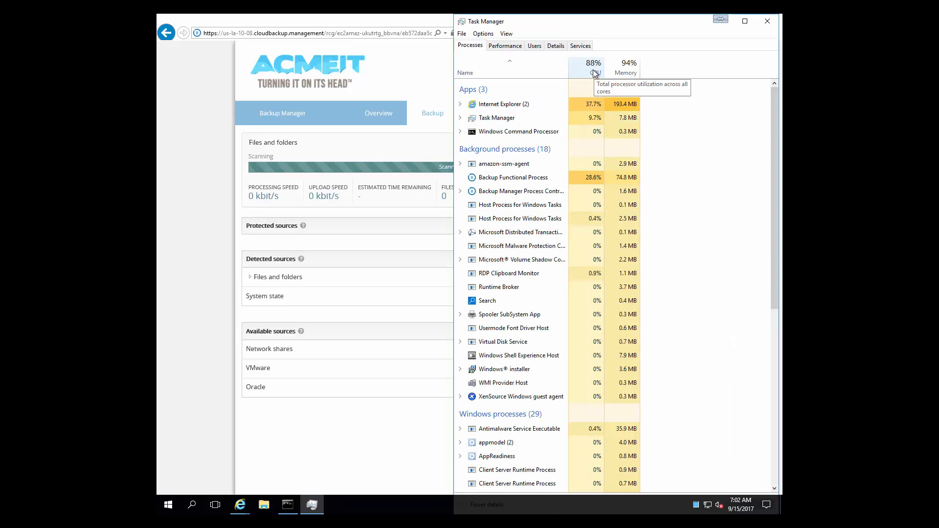
click(594, 65)
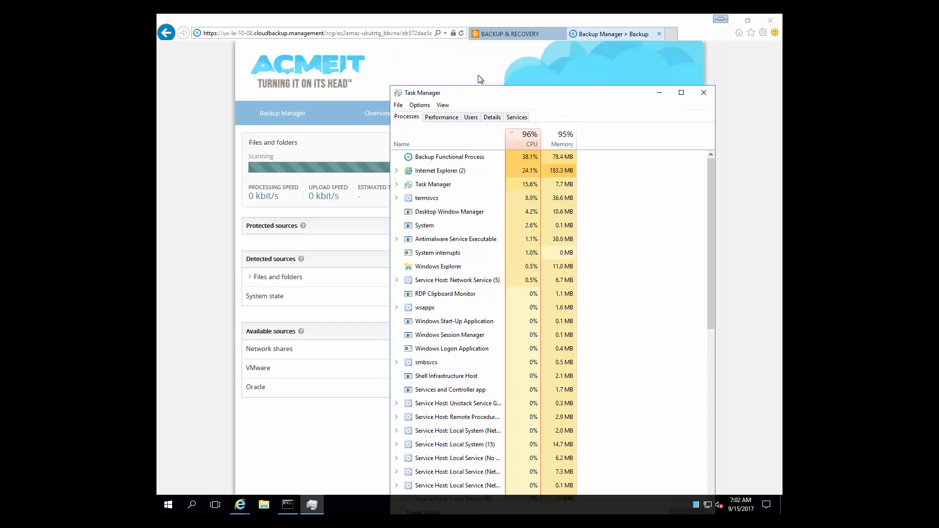
click(681, 92)
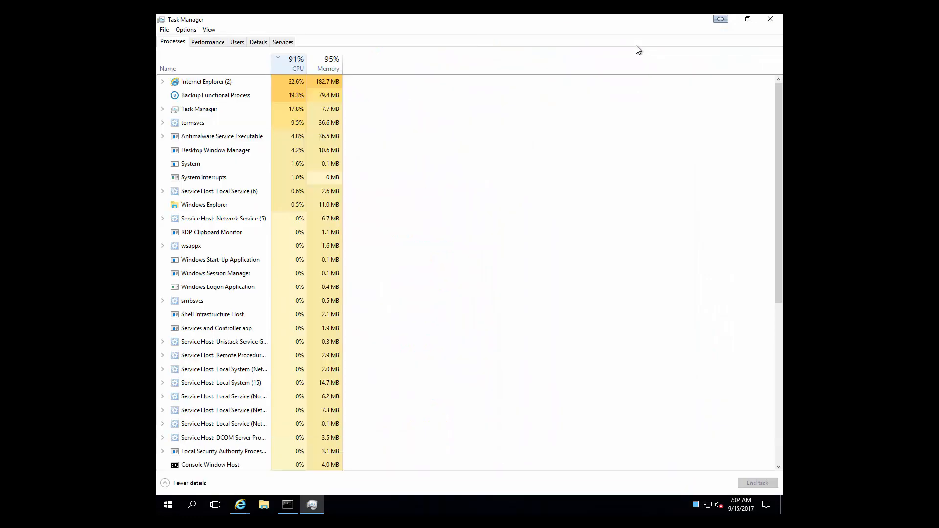
click(208, 41)
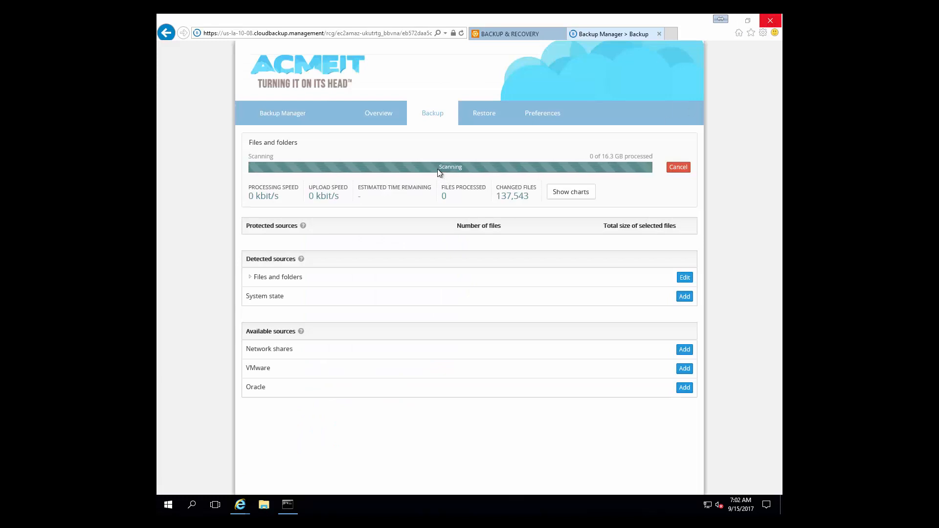
mouse_move(274, 128)
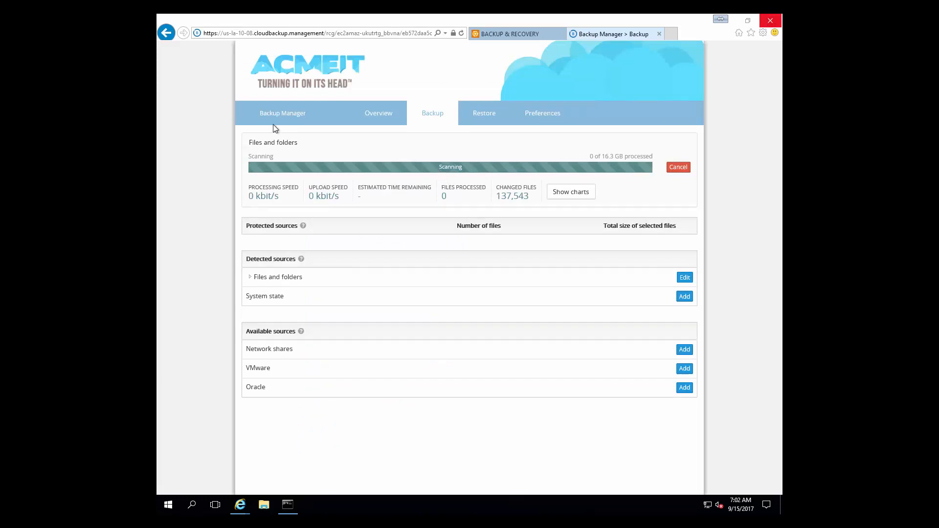
Step: Show the device details in Backup Manager and start a connection test
click(282, 112)
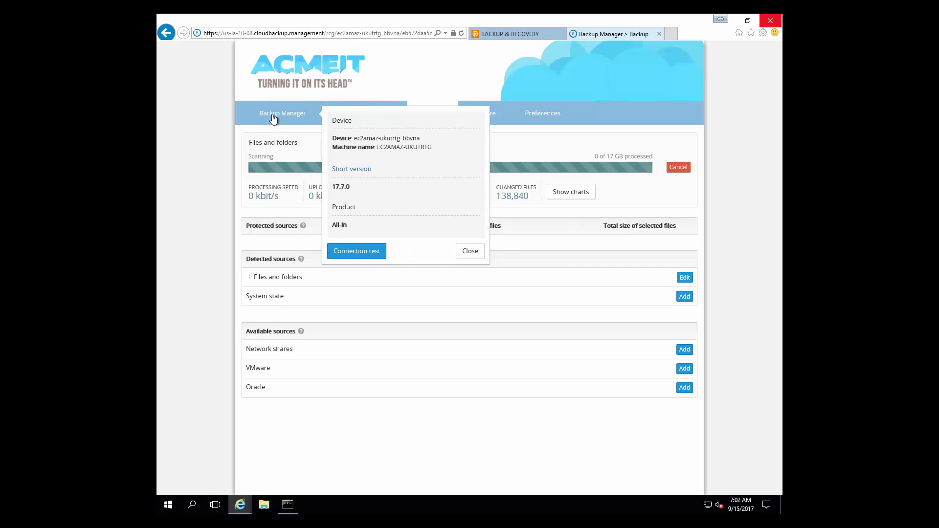
mouse_move(356, 258)
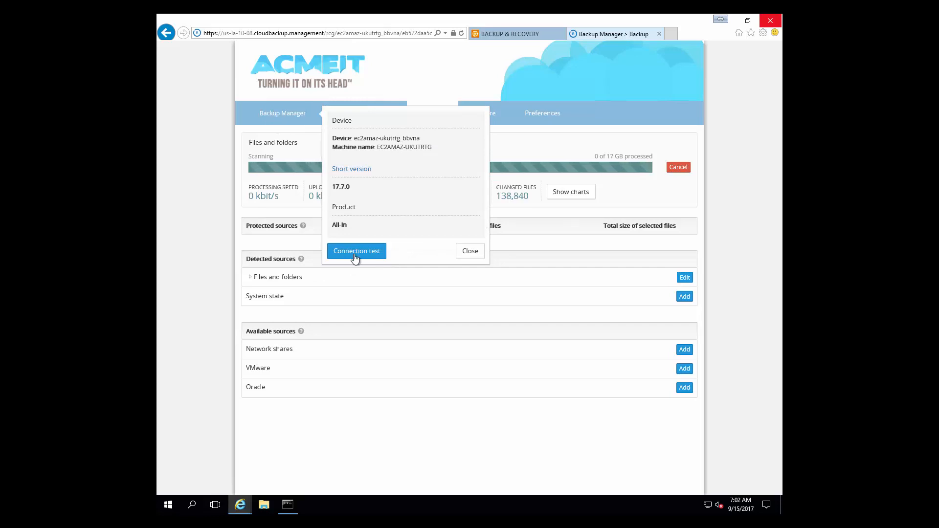
click(356, 252)
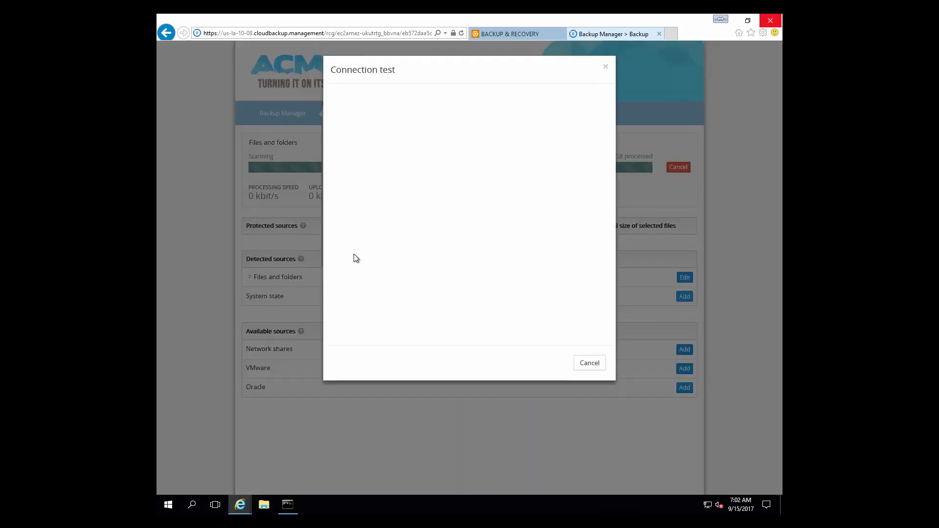